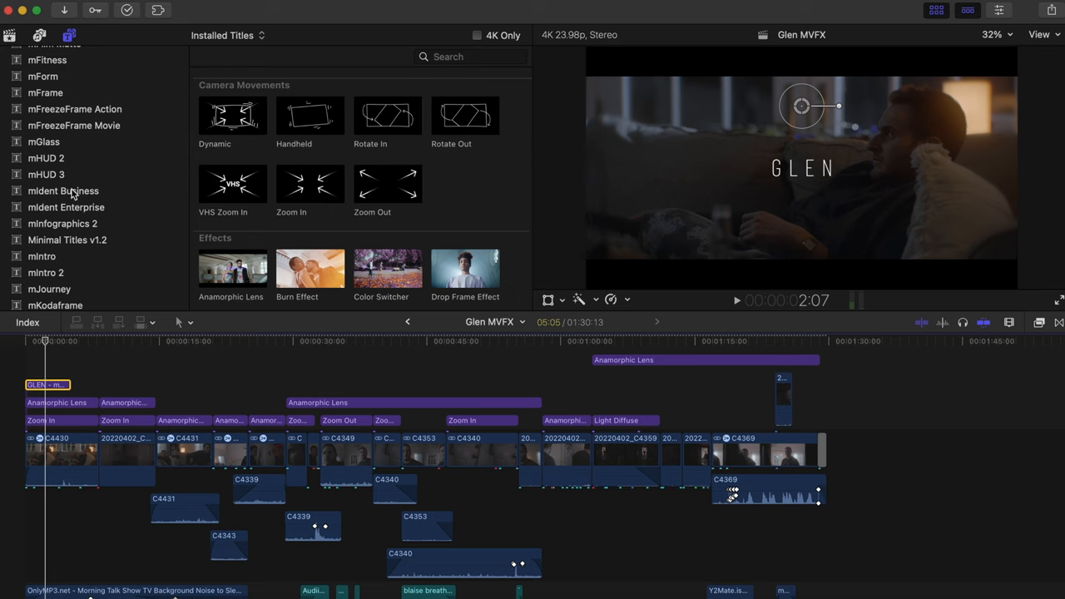
# Preview mTitle Cinematic 09 and another cinematic title style from the collection.
pyautogui.scroll(-3)
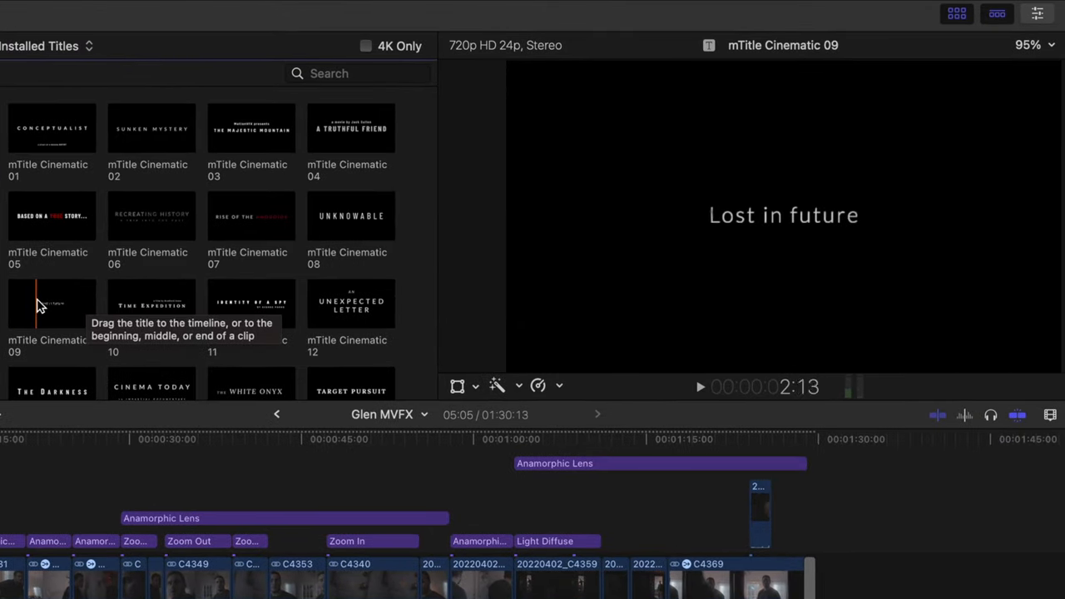
pyautogui.click(52, 129)
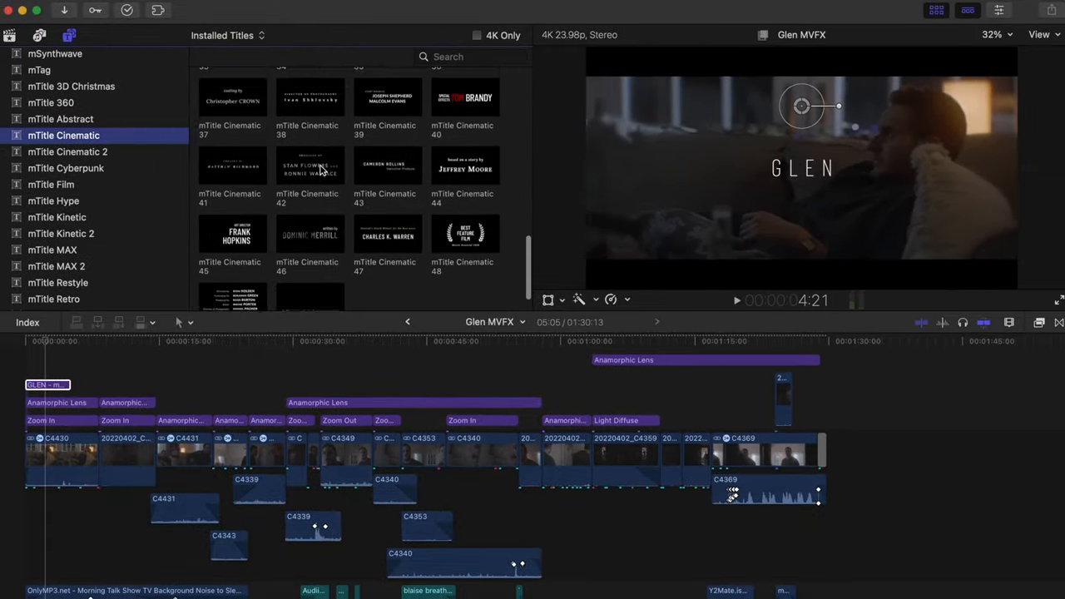
pyautogui.click(68, 151)
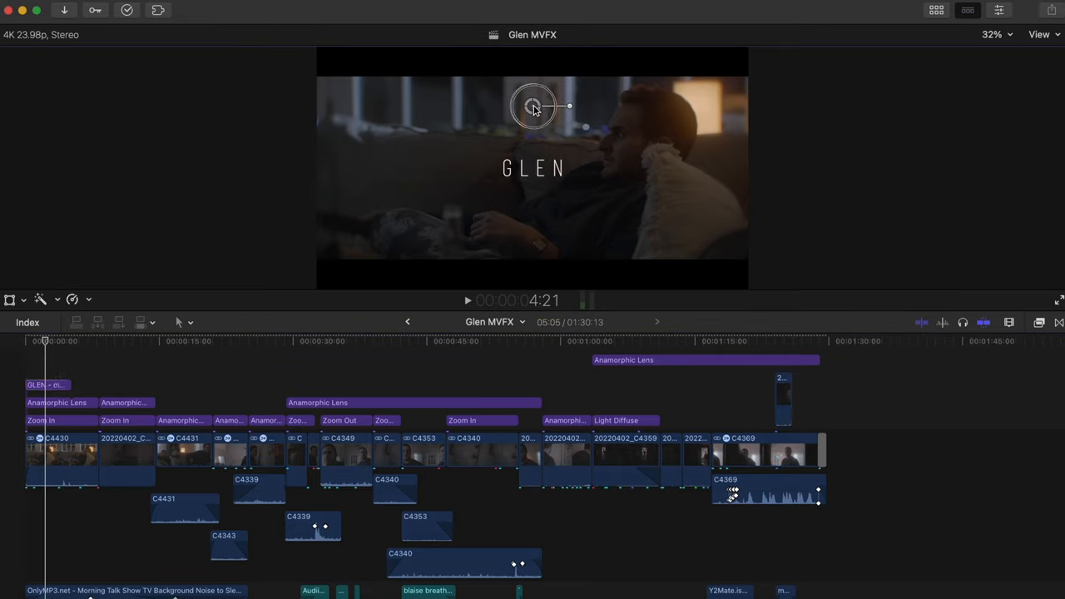
# Enlarge the GLEN title toward the upper left, speed up its intro, and set font to Barlow.
pyautogui.moveTo(533, 107); pyautogui.dragTo(496, 91)
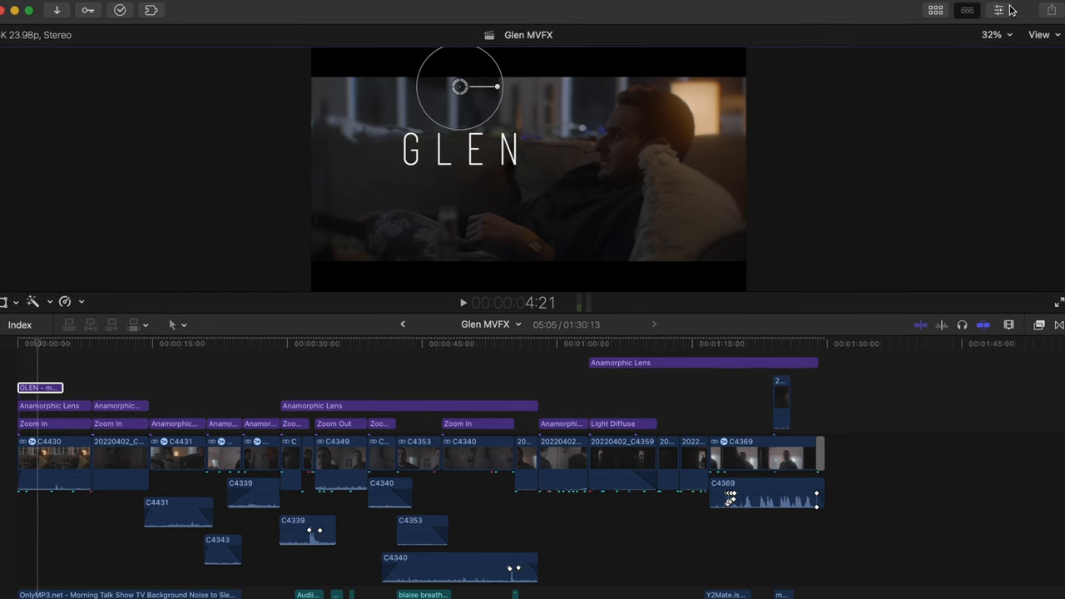
pyautogui.click(997, 10)
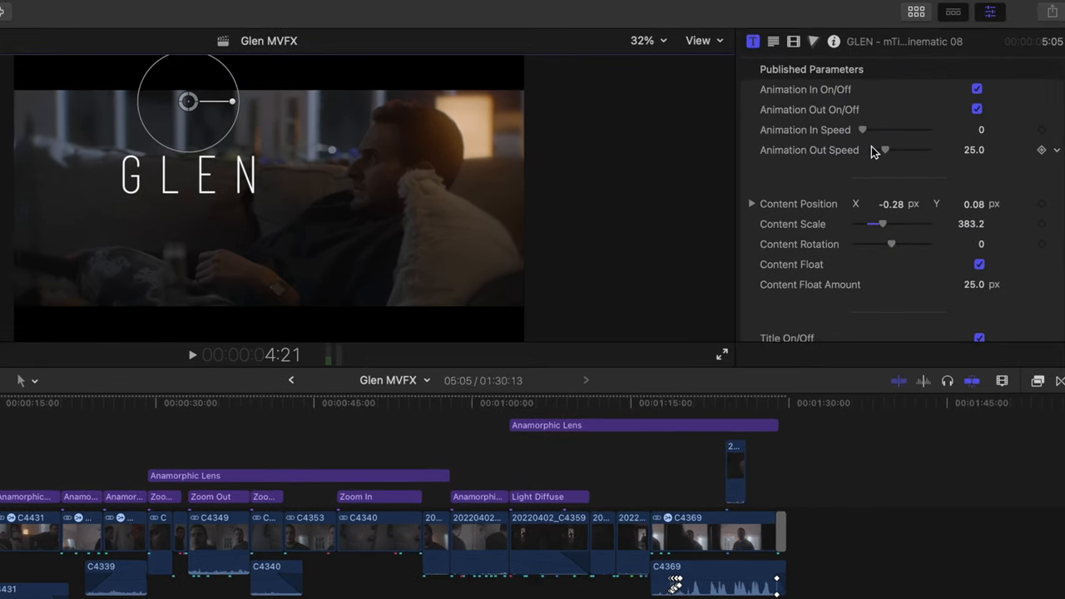
pyautogui.moveTo(839, 129); pyautogui.dragTo(872, 129)
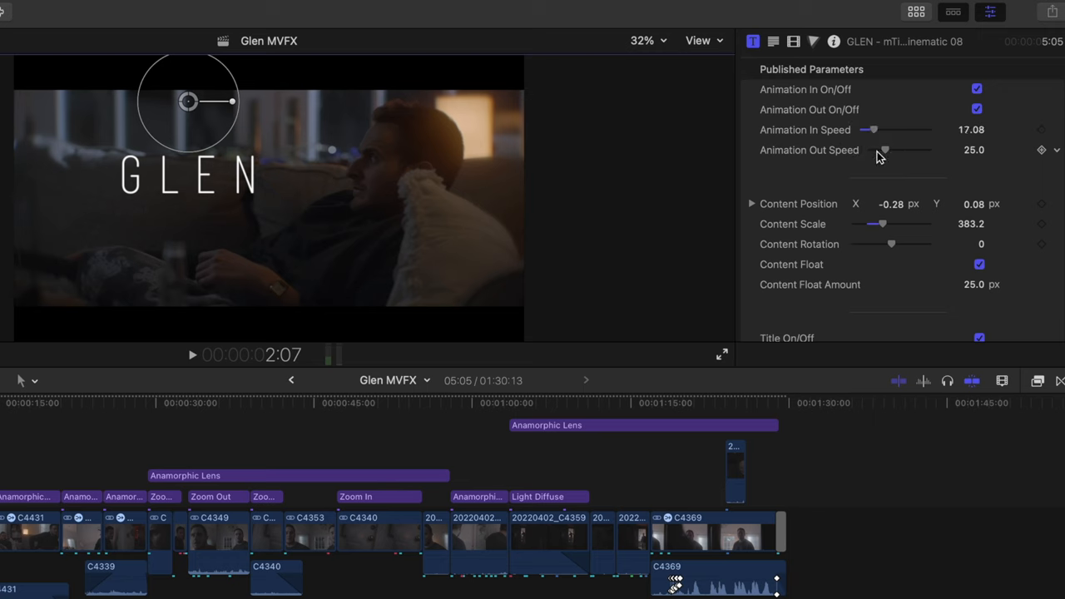
pyautogui.moveTo(884, 150); pyautogui.dragTo(857, 150)
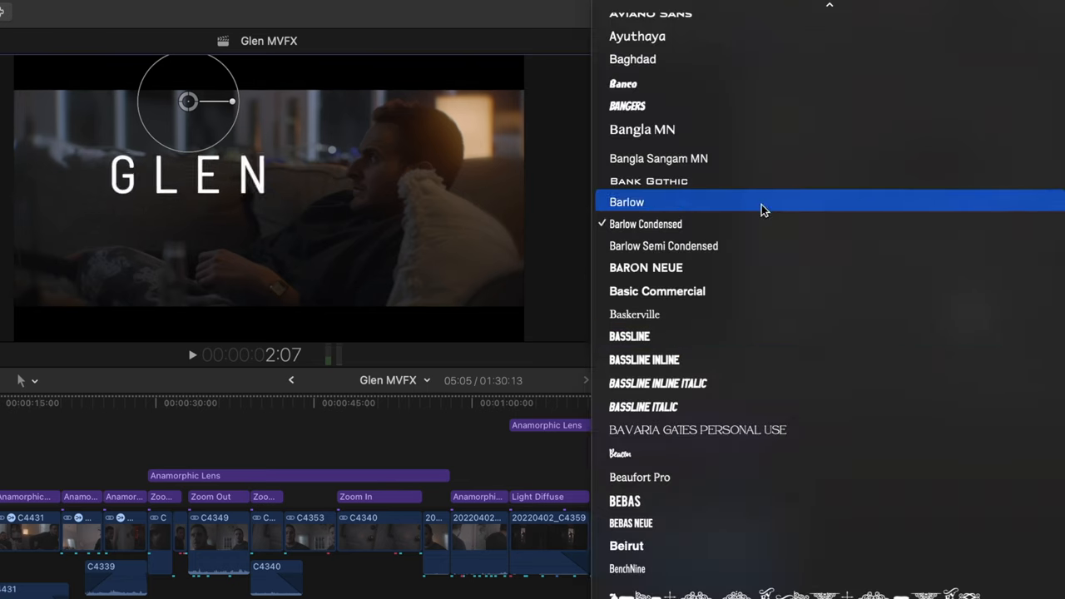
pyautogui.click(626, 202)
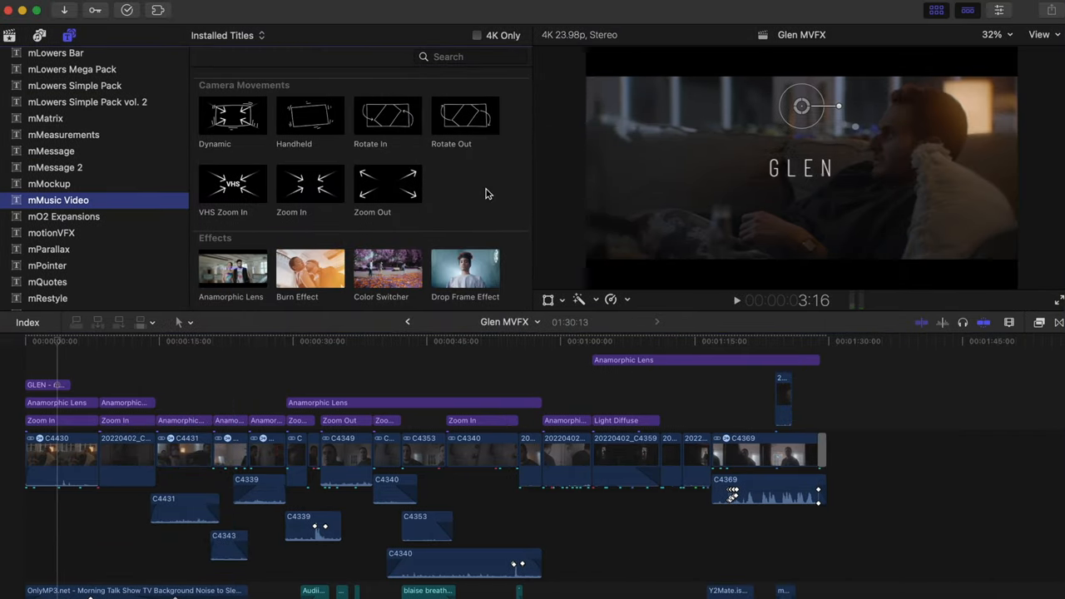
# Scroll through the mMusic Video effects browser.
pyautogui.scroll(-3)
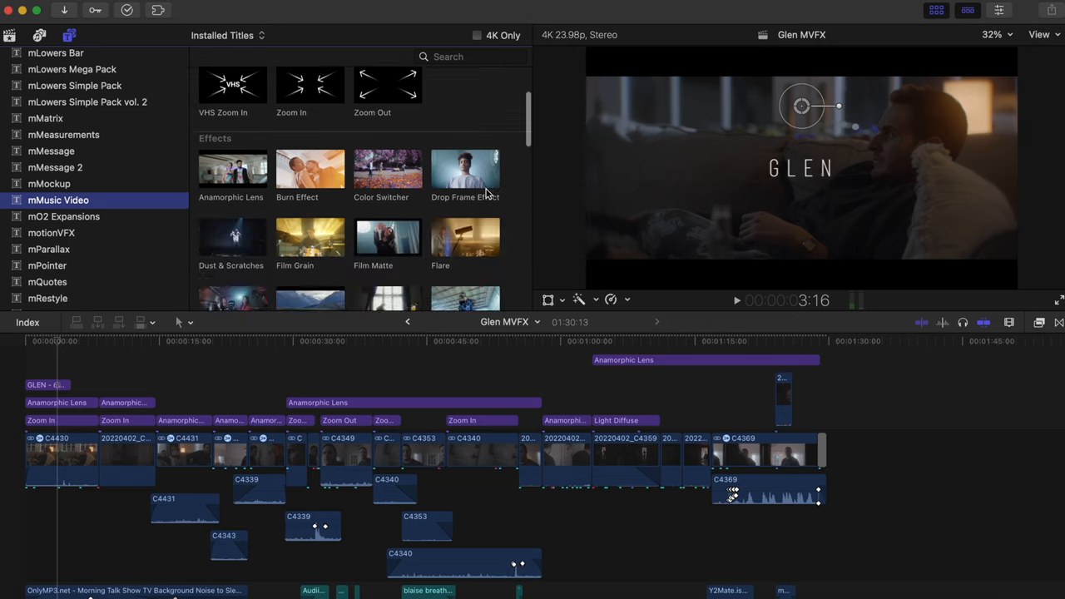
pyautogui.scroll(-3)
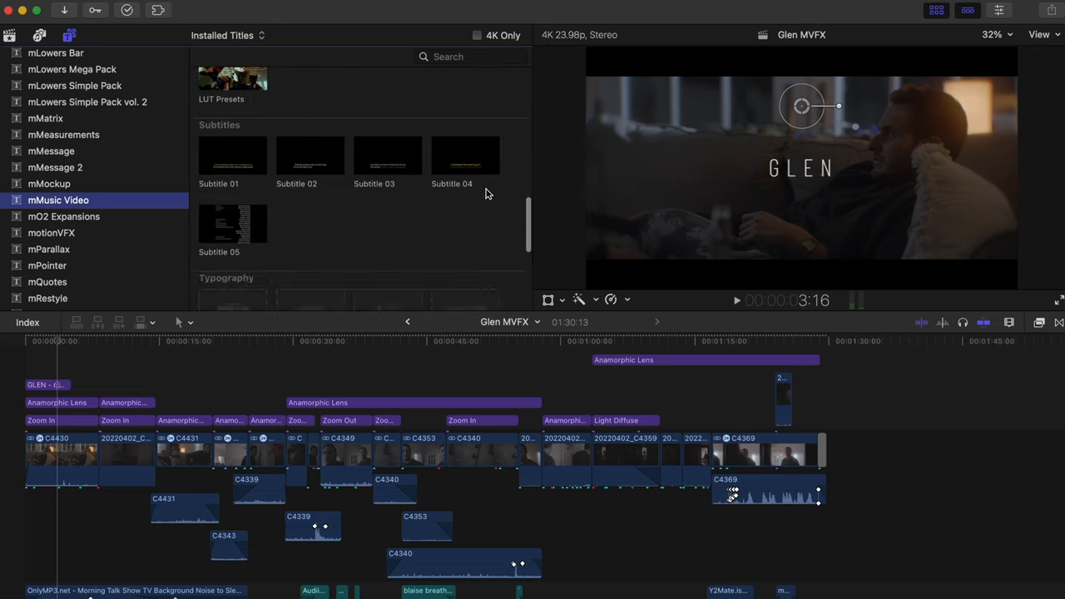
pyautogui.scroll(3)
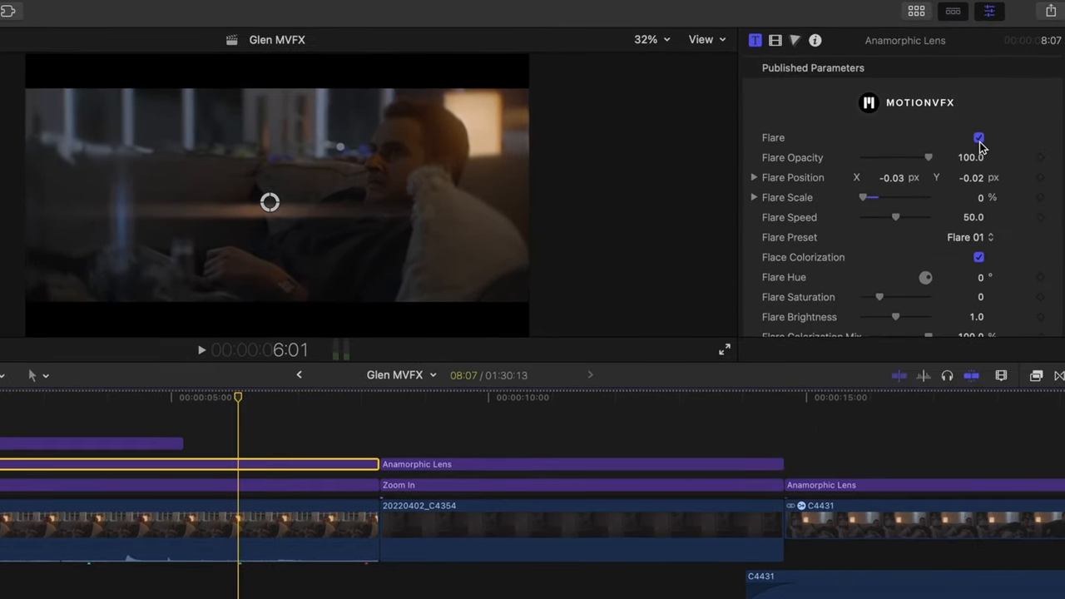
# Toggle the anamorphic lens flare off and back on, then desaturate the flare.
pyautogui.click(980, 137)
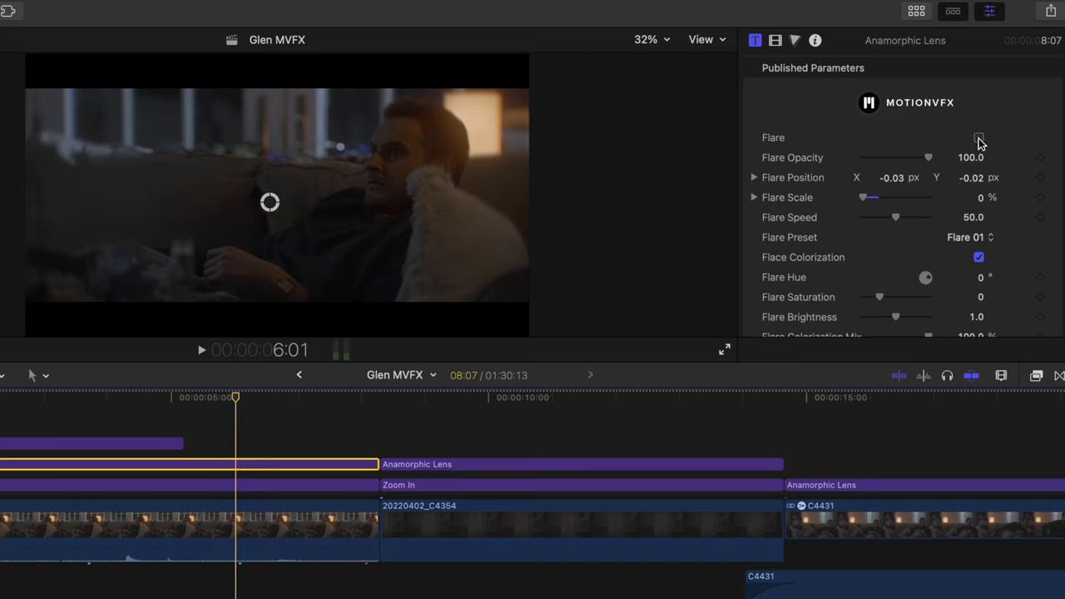
pyautogui.click(979, 137)
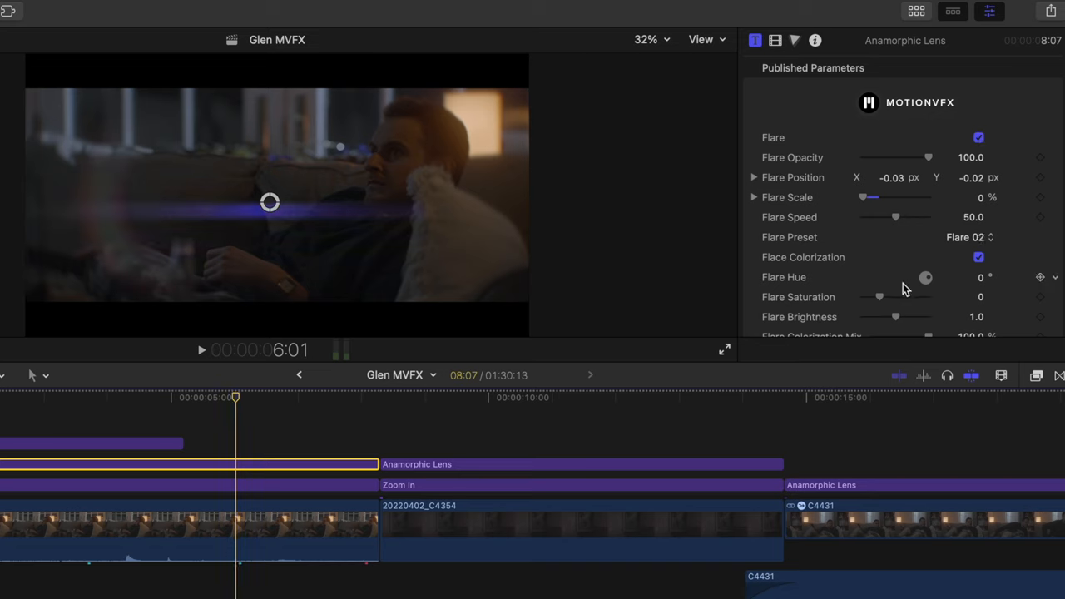
pyautogui.moveTo(881, 297); pyautogui.dragTo(914, 296)
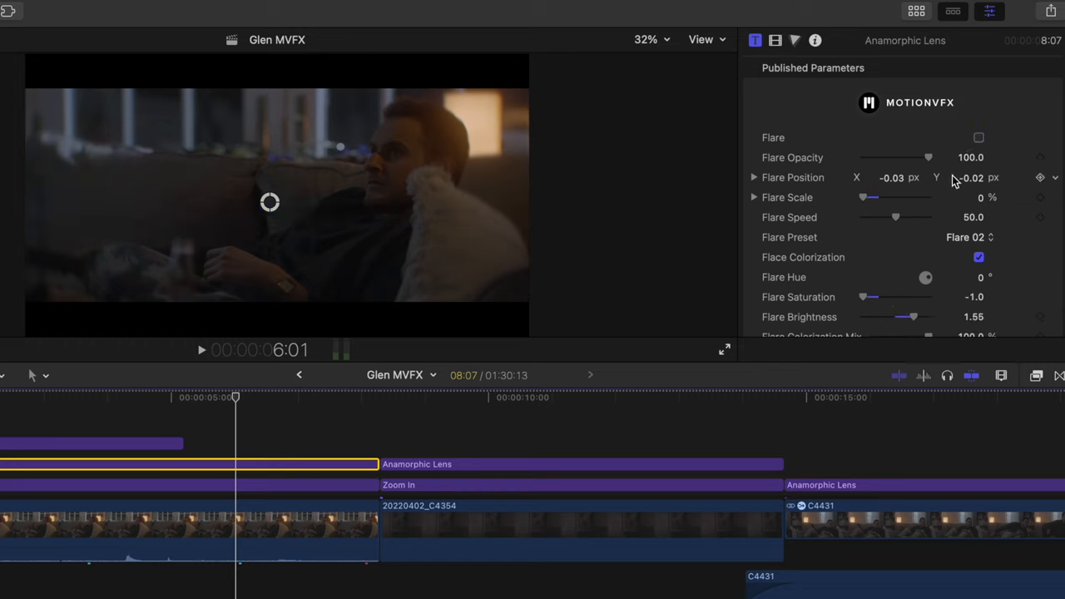
# Feather the bokeh mask down to -100.
pyautogui.scroll(-3)
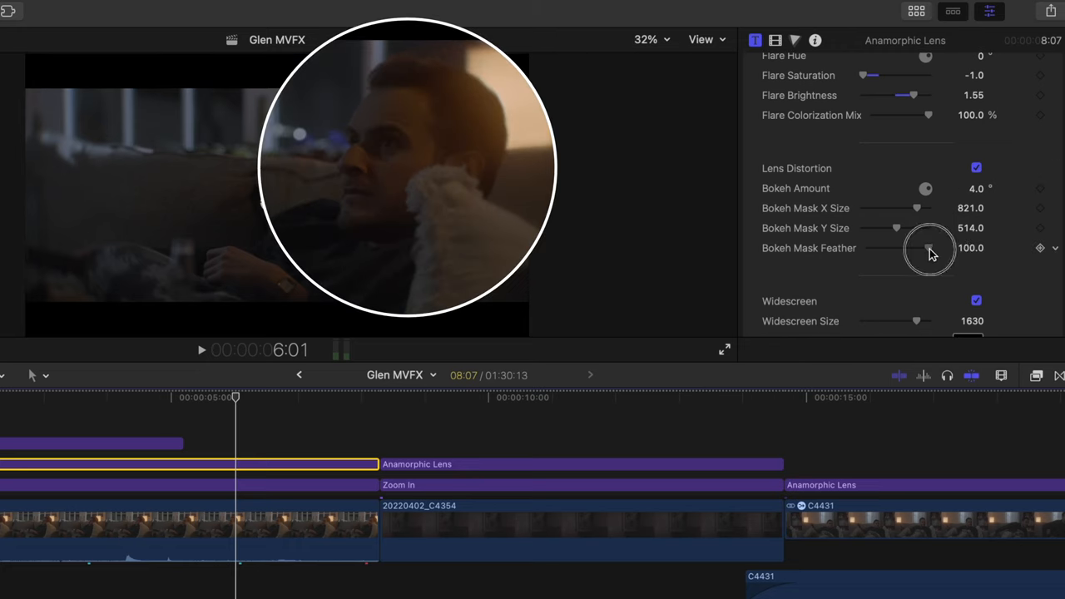
pyautogui.moveTo(927, 248); pyautogui.dragTo(868, 248)
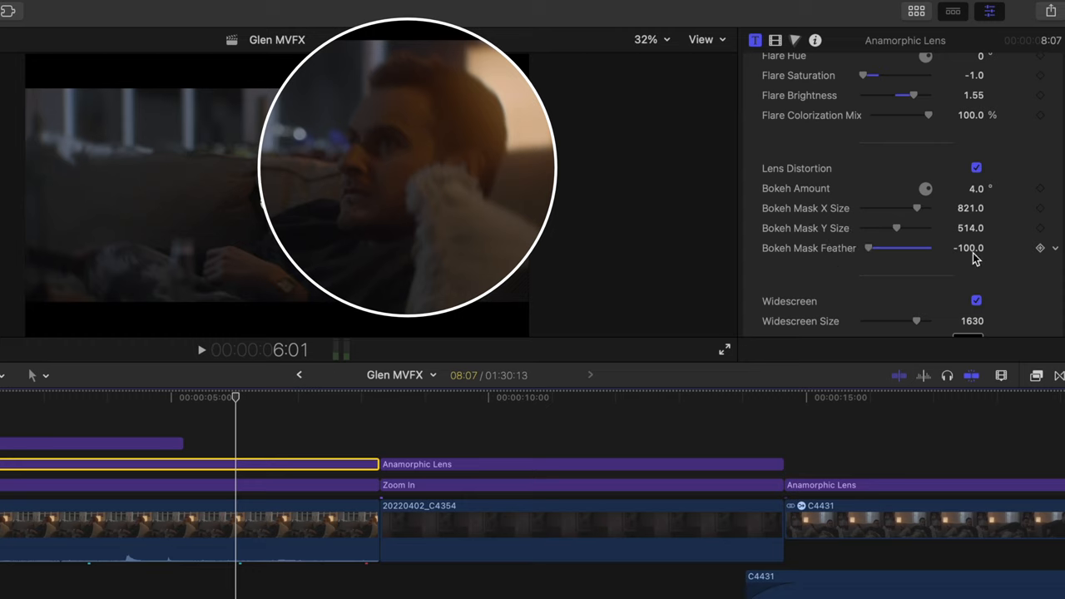
pyautogui.moveTo(870, 248); pyautogui.dragTo(928, 248)
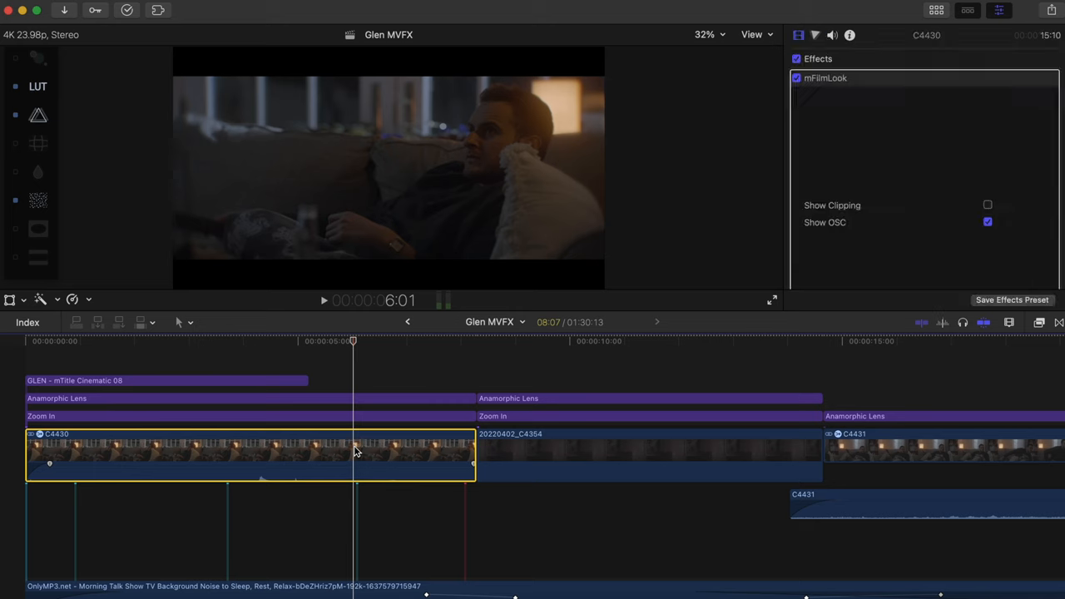
# Select clip C4430 and lower the mFilmLook In White level to 237.
pyautogui.click(826, 78)
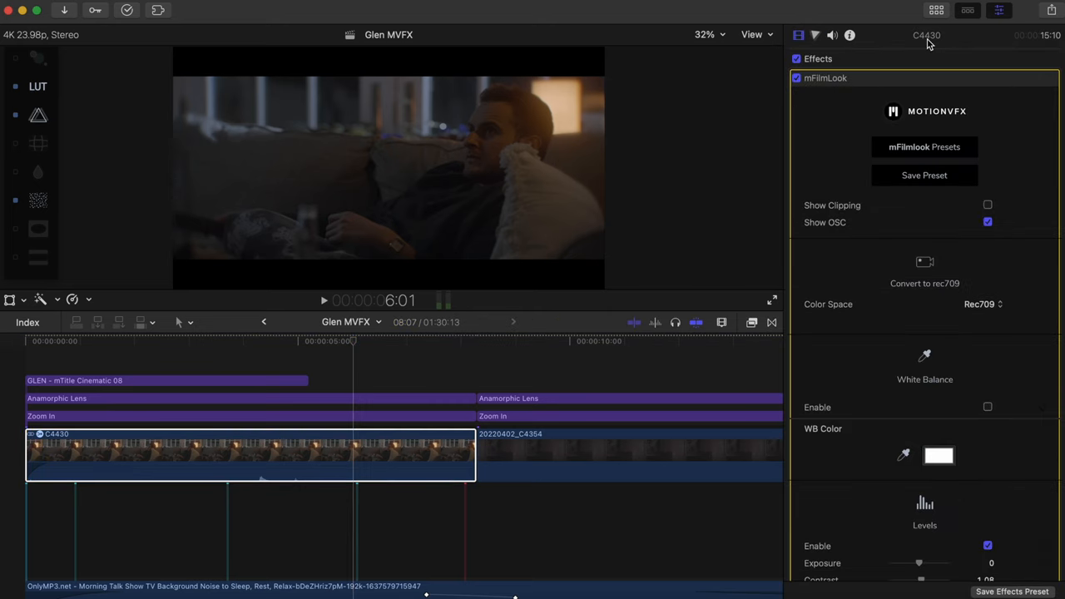
pyautogui.click(341, 342)
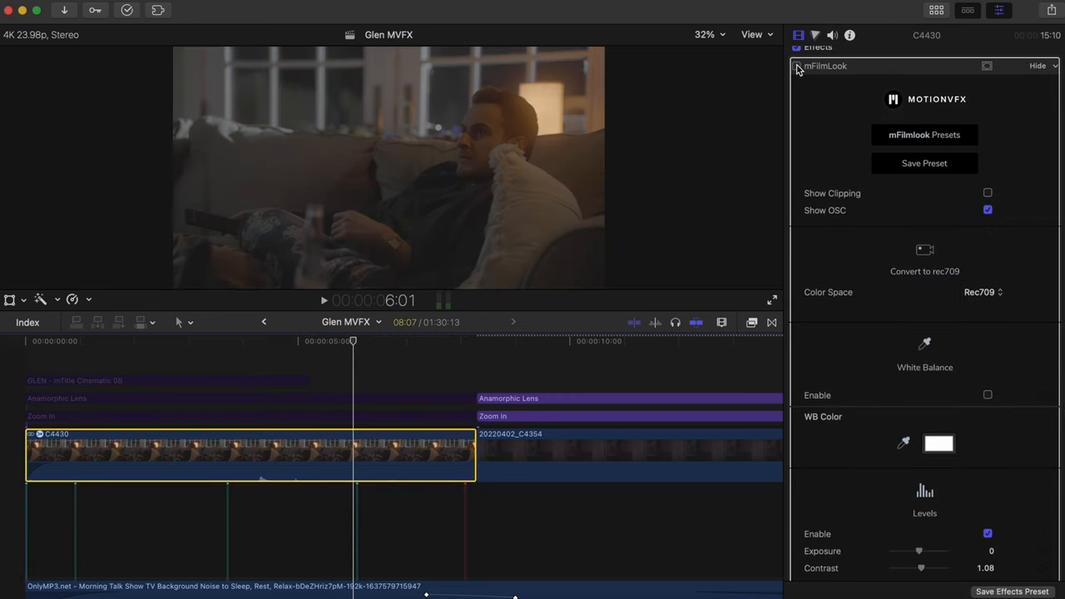
pyautogui.scroll(-3)
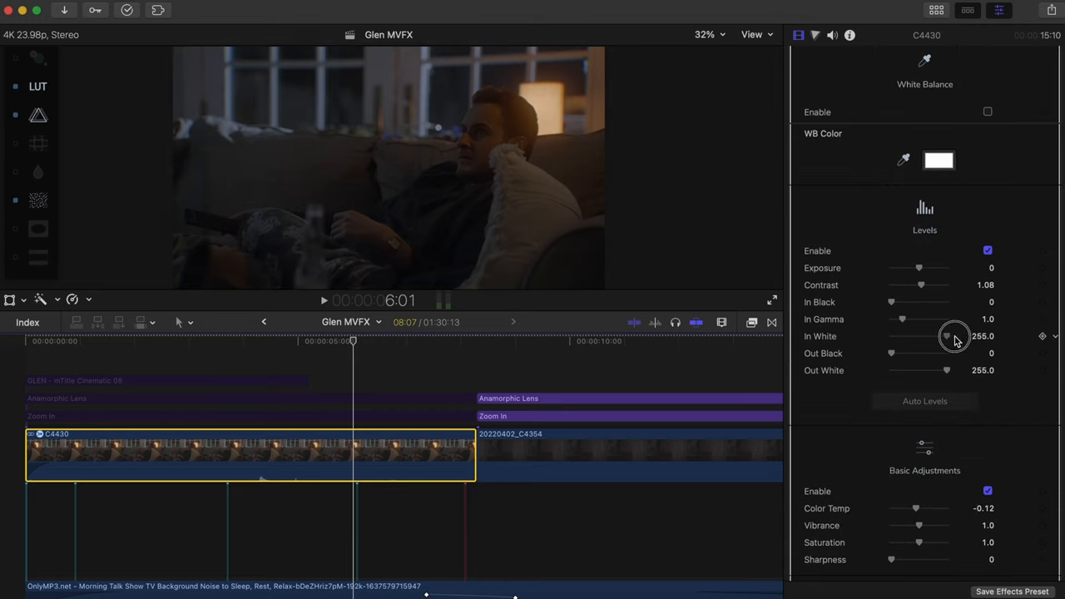
pyautogui.moveTo(947, 336); pyautogui.dragTo(943, 337)
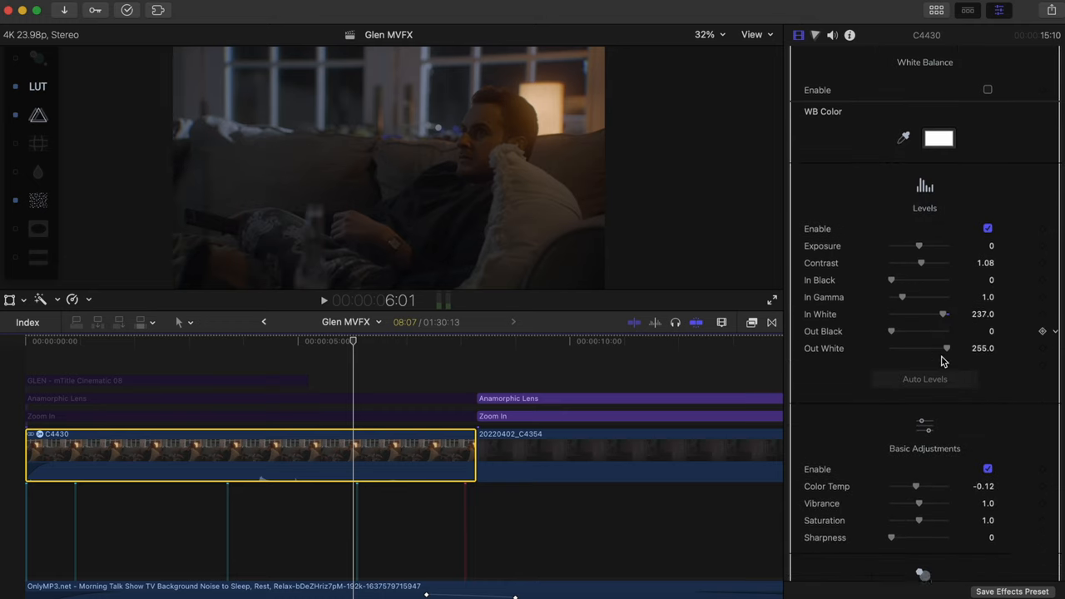
# Toggle Basic Adjustments to compare the mFilmLook grade.
pyautogui.scroll(-3)
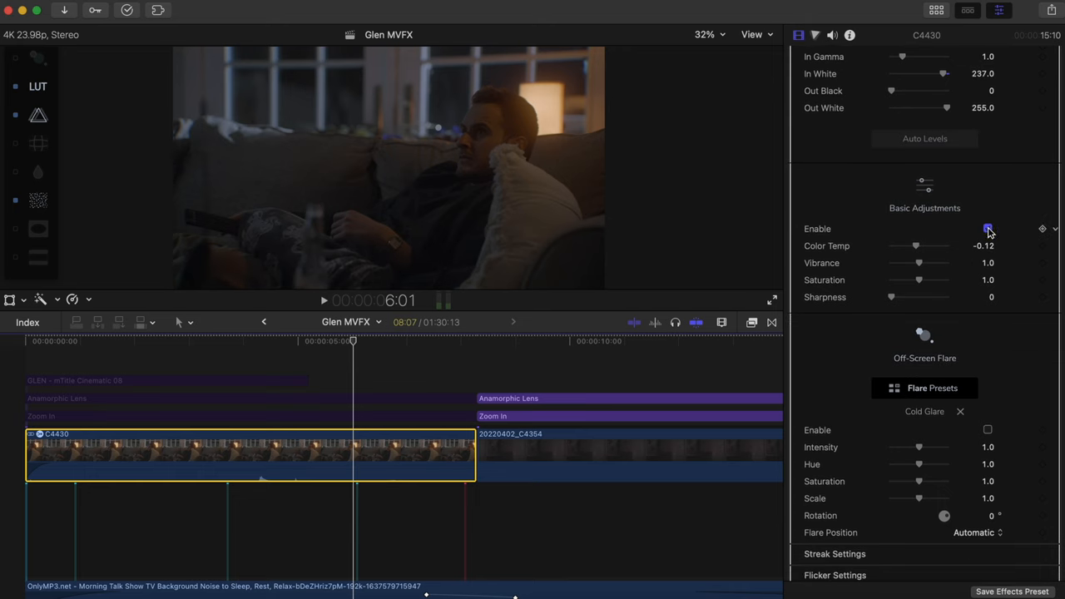
pyautogui.click(1055, 229)
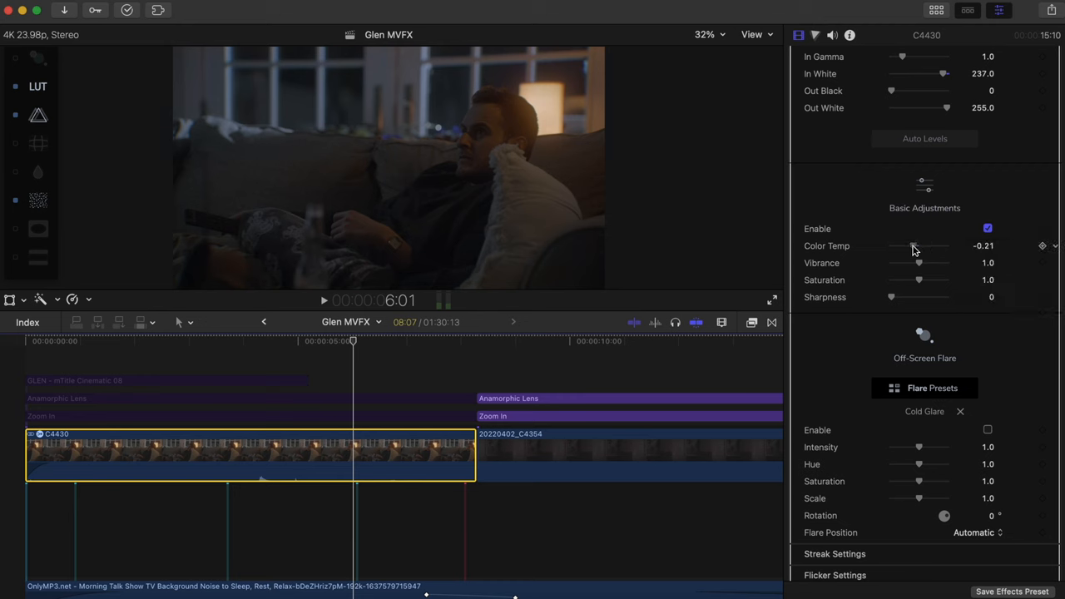
pyautogui.scroll(-3)
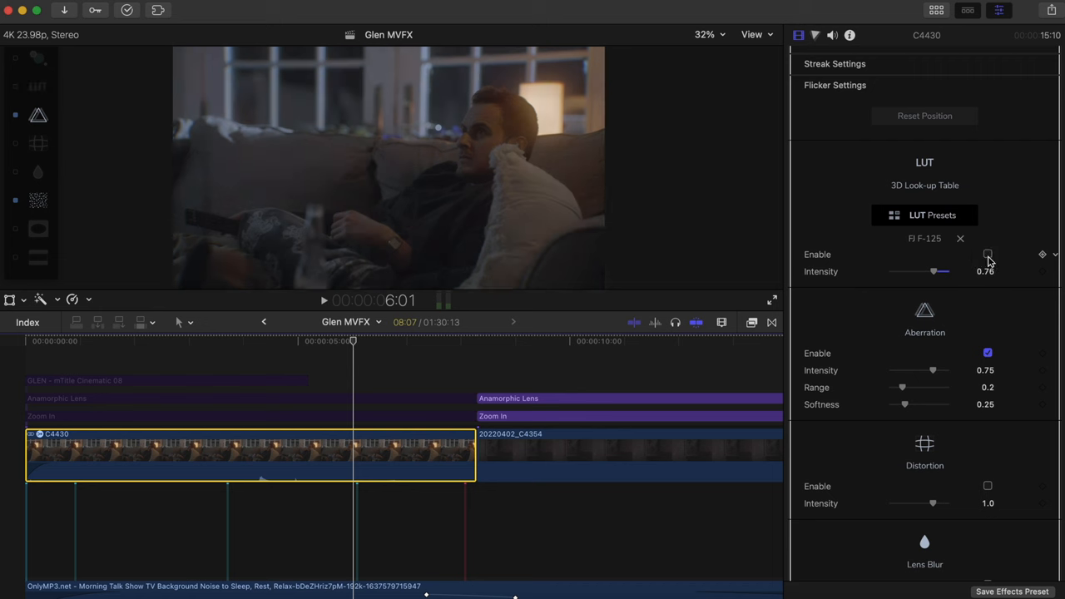
# Enable the FJ F-125 LUT and set its intensity to 0.76.
pyautogui.click(932, 215)
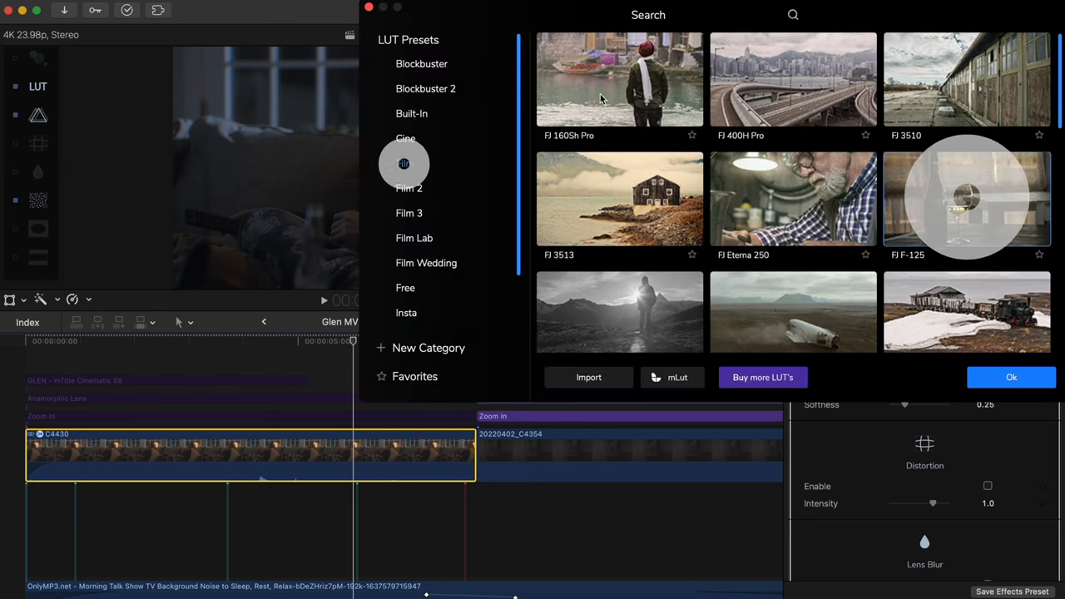
pyautogui.click(1012, 377)
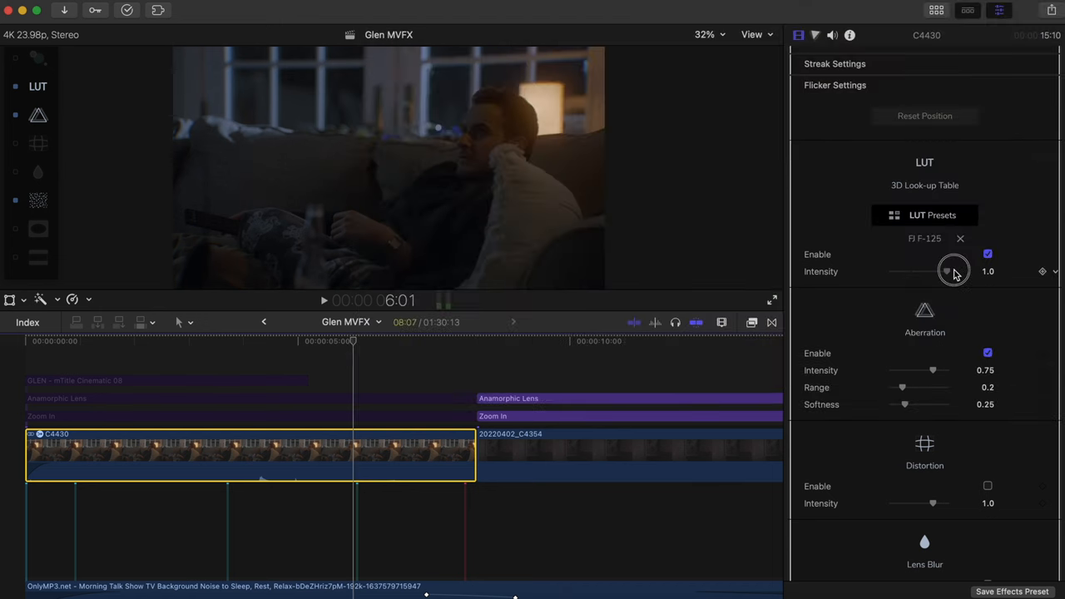
pyautogui.moveTo(953, 271); pyautogui.dragTo(937, 271)
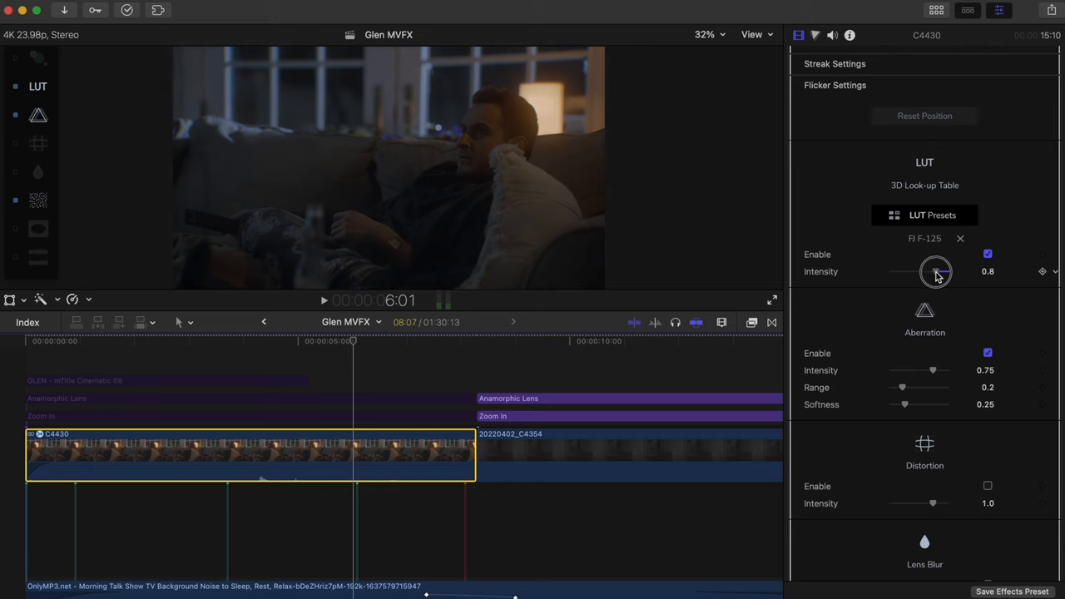
pyautogui.moveTo(941, 272); pyautogui.dragTo(934, 272)
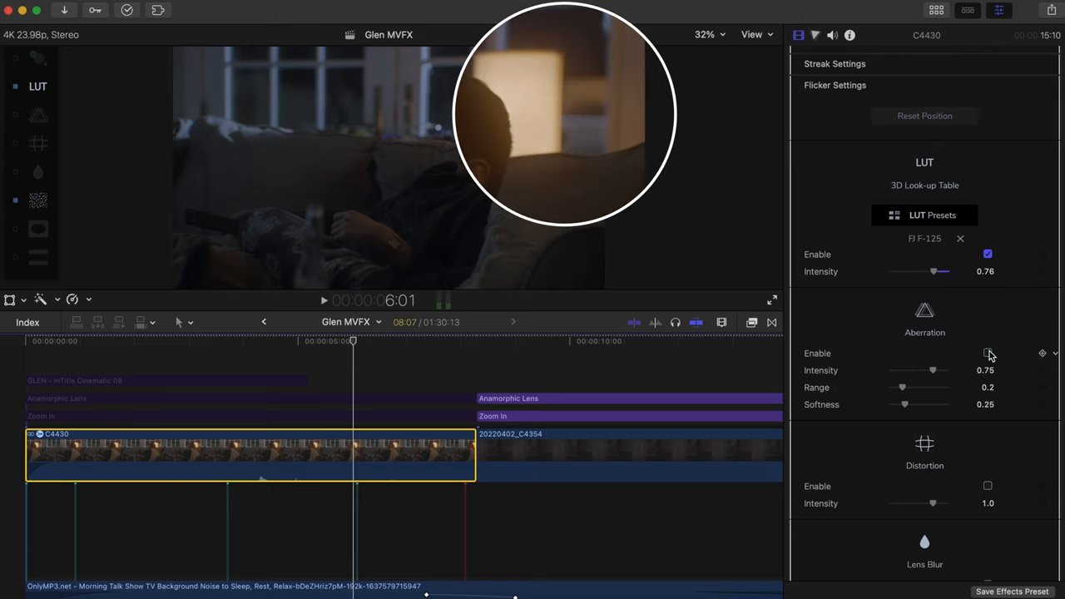
# Turn on lens aberration and adjust the grain colour noise amount.
pyautogui.click(988, 353)
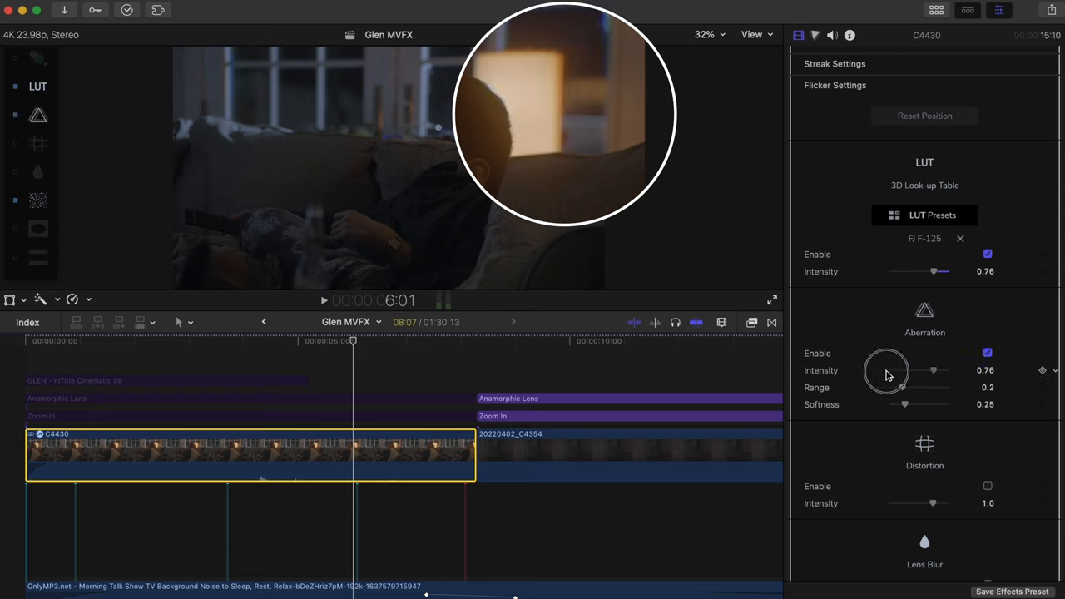
pyautogui.rightClick(1042, 370)
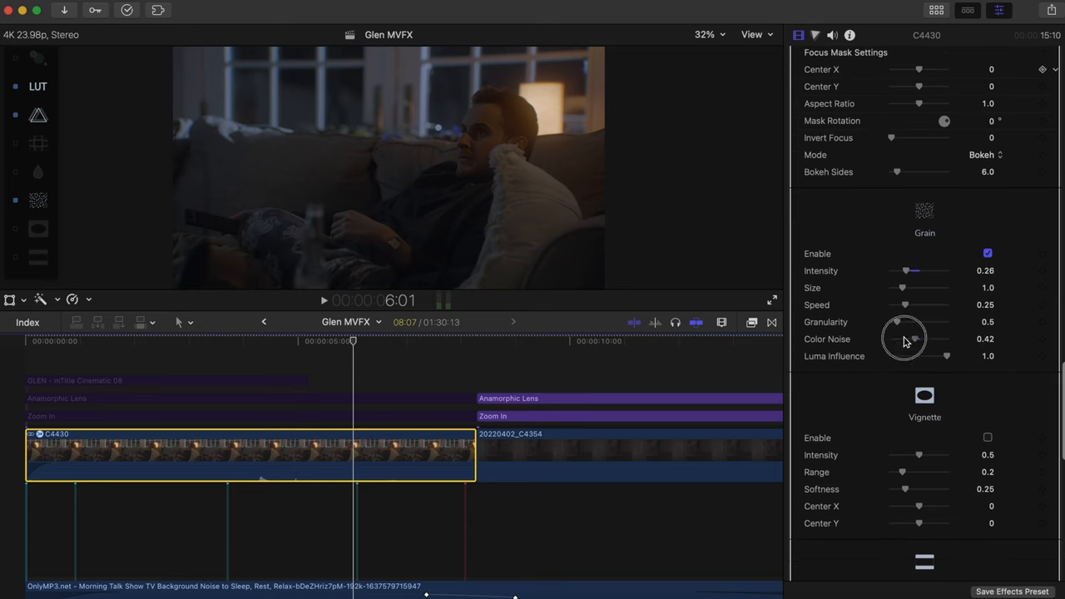
pyautogui.moveTo(916, 339); pyautogui.dragTo(893, 339)
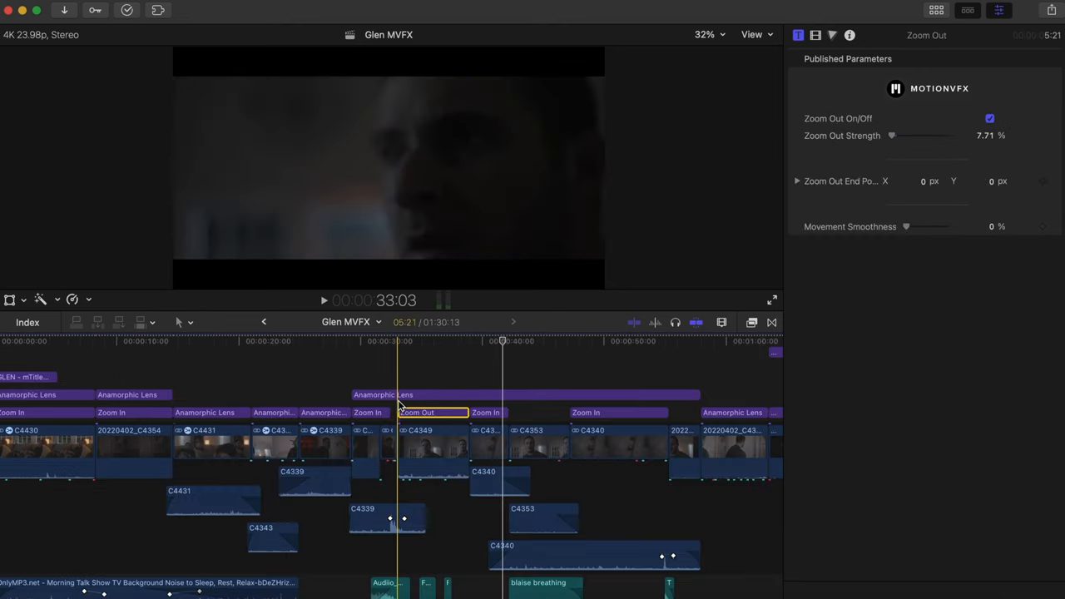
# Select the Zoom Out effect to check its 7.71% strength.
pyautogui.click(323, 300)
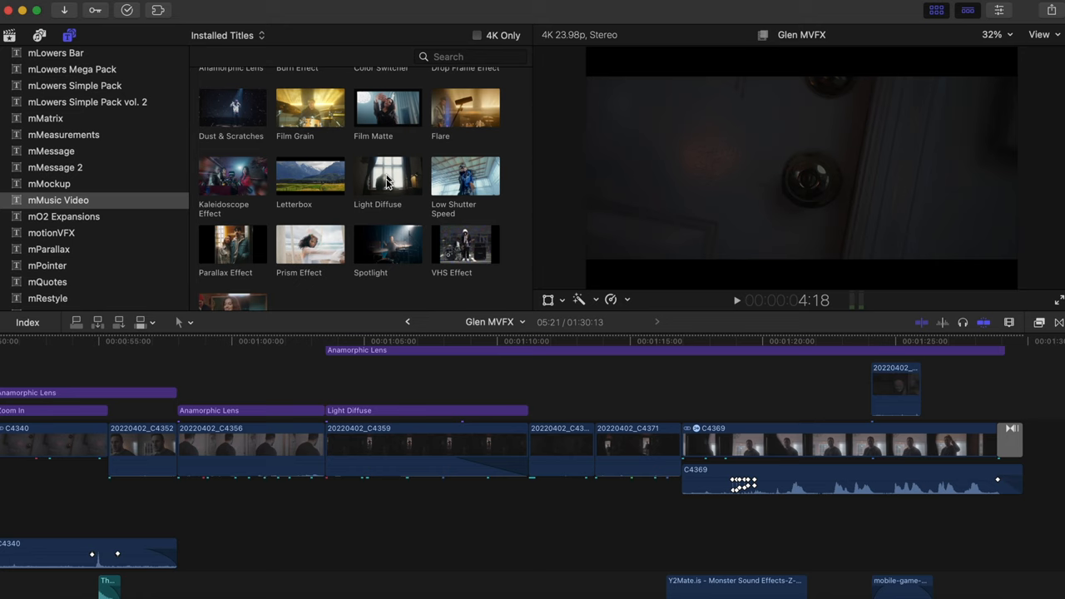
# Select the Light Diffuse effect, lower Diffuse Brightness to 2.32, and open the diffuse colour.
pyautogui.click(405, 340)
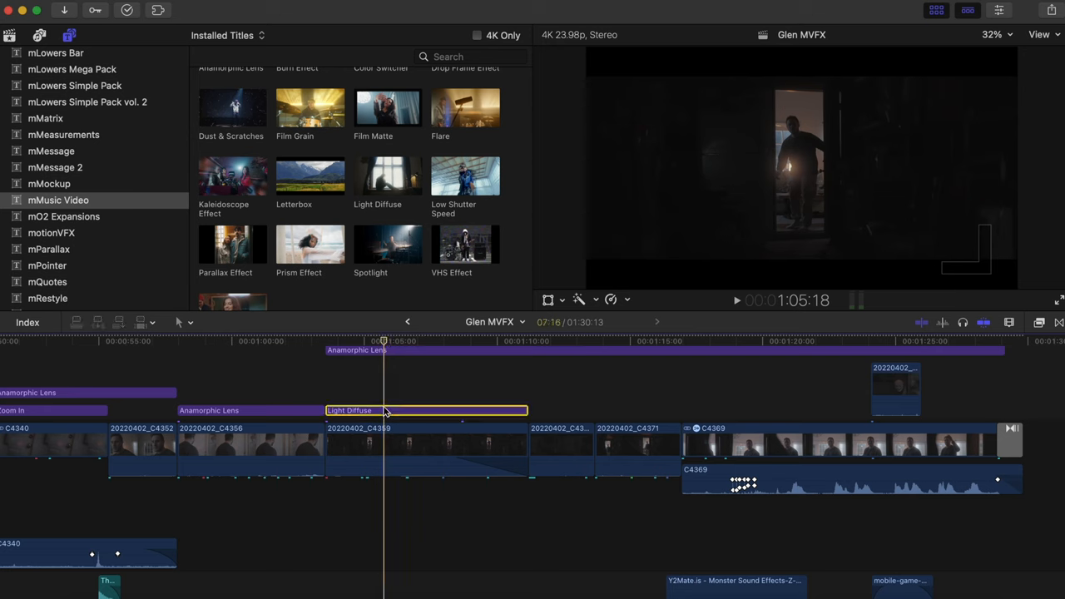
pyautogui.click(388, 175)
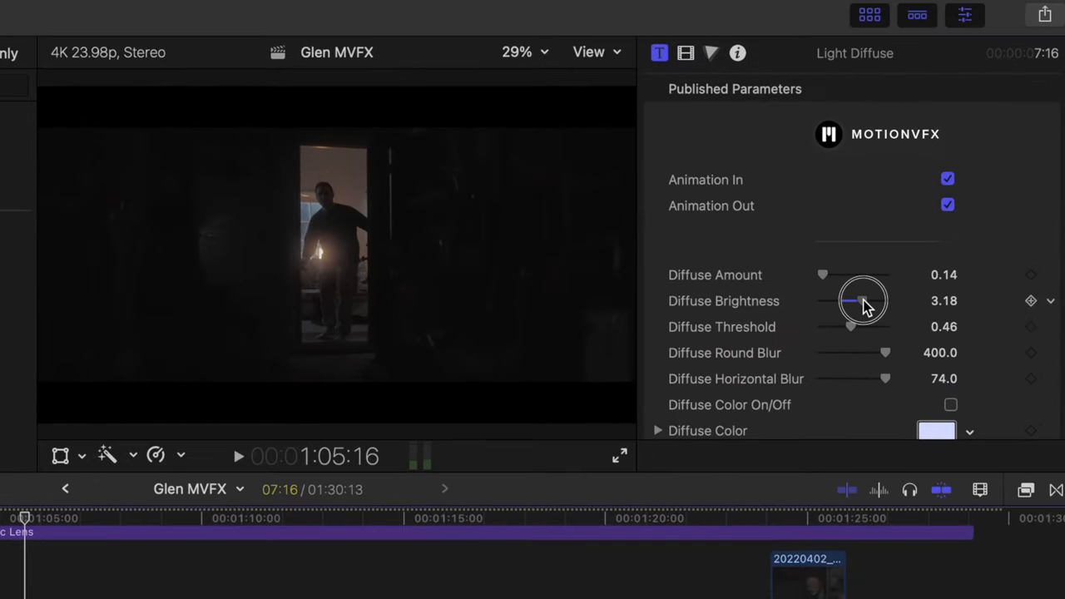
pyautogui.moveTo(863, 300); pyautogui.dragTo(845, 301)
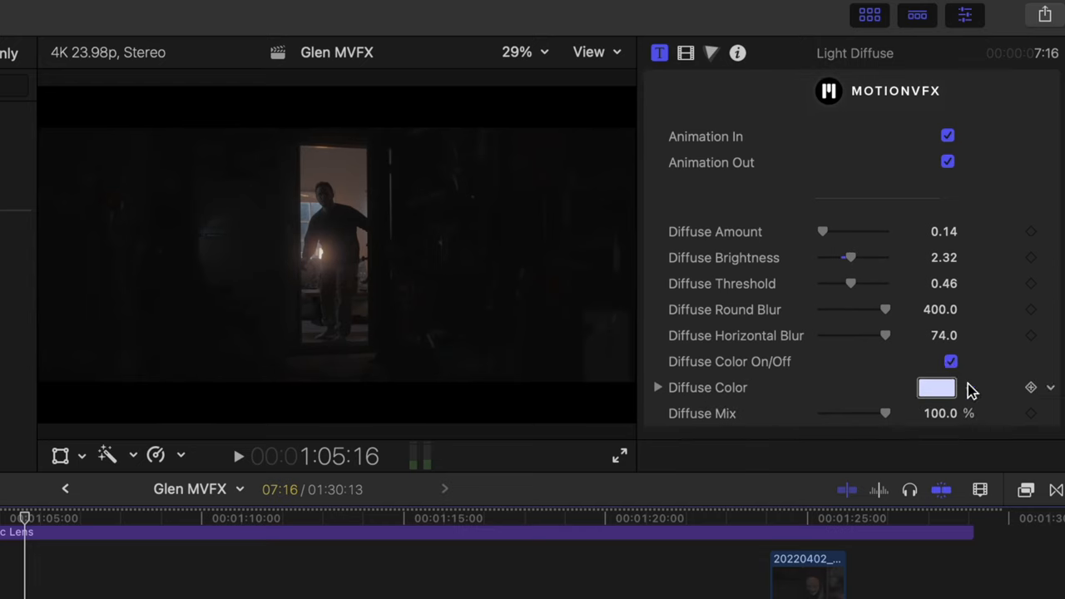
pyautogui.click(936, 387)
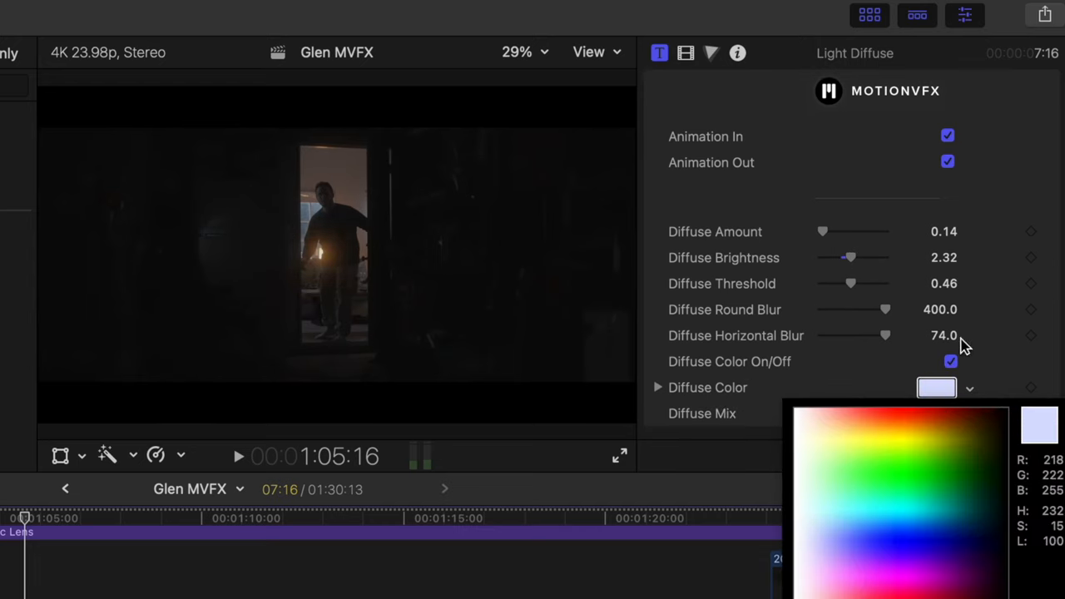